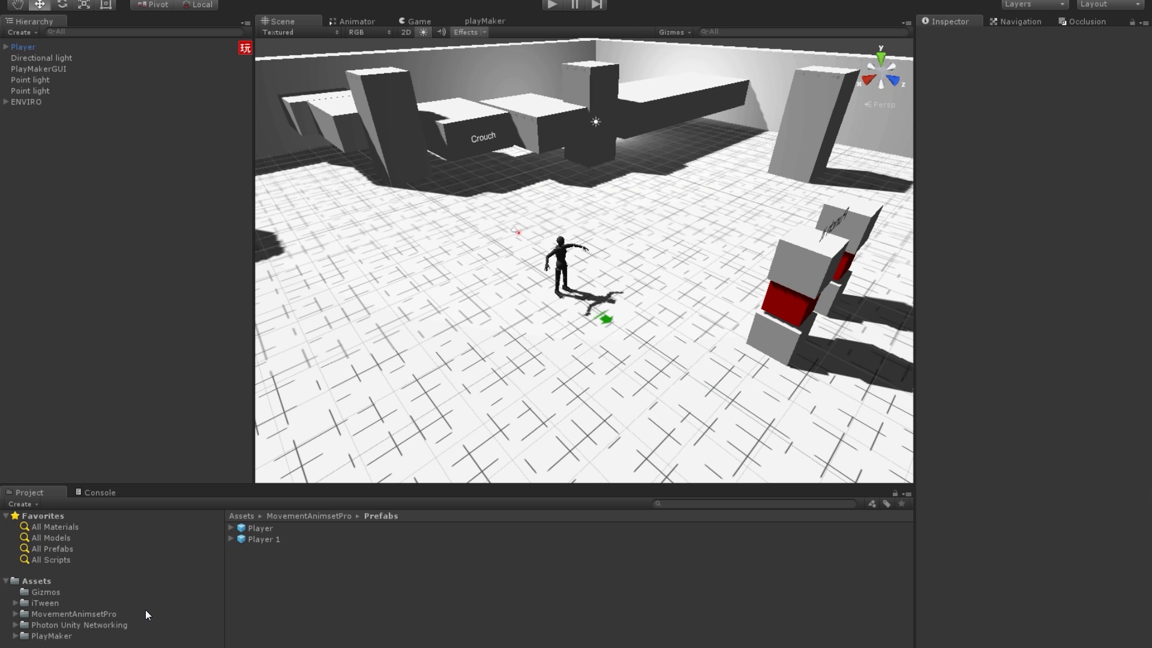
mouse_move(420, 289)
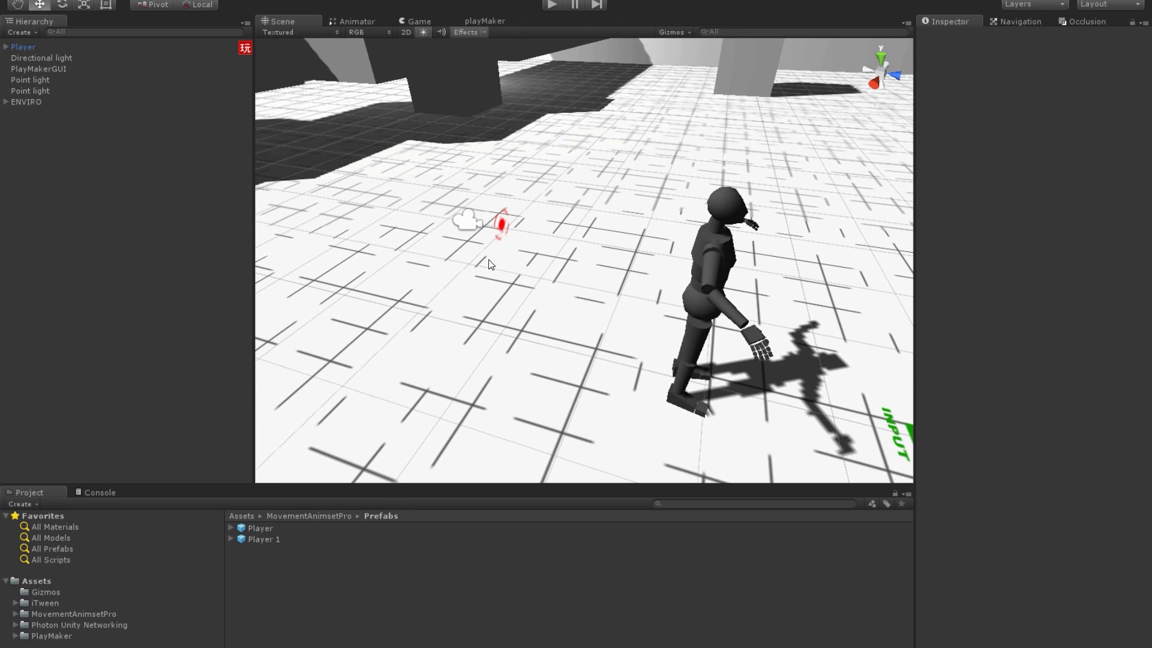
mouse_move(515, 115)
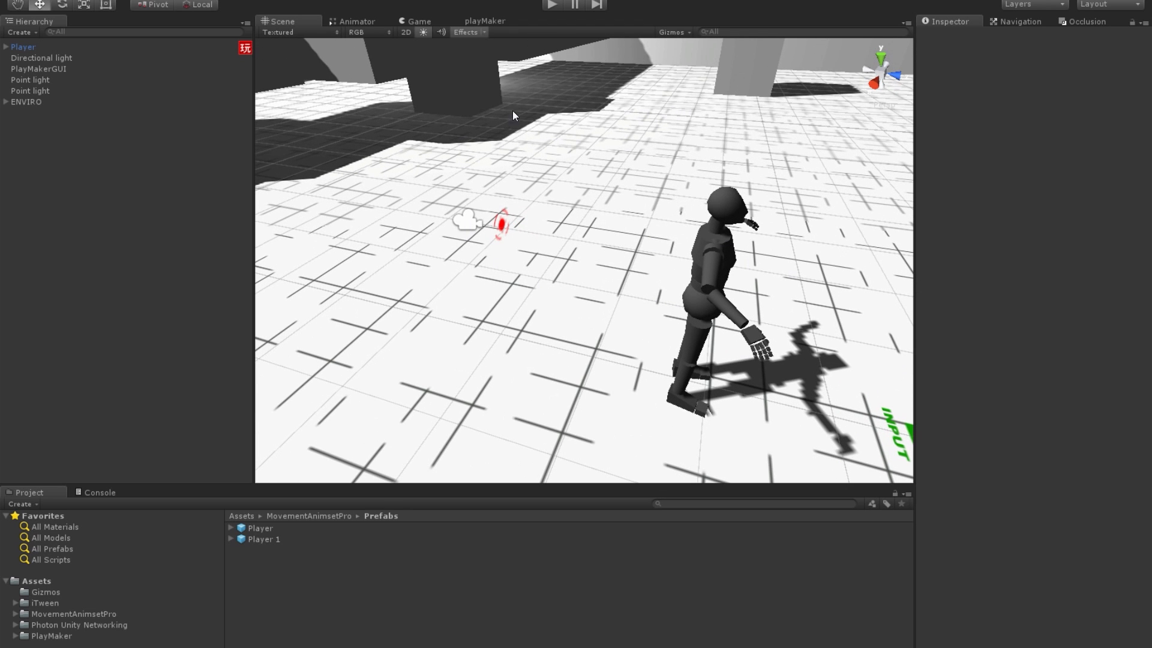
mouse_move(551, 9)
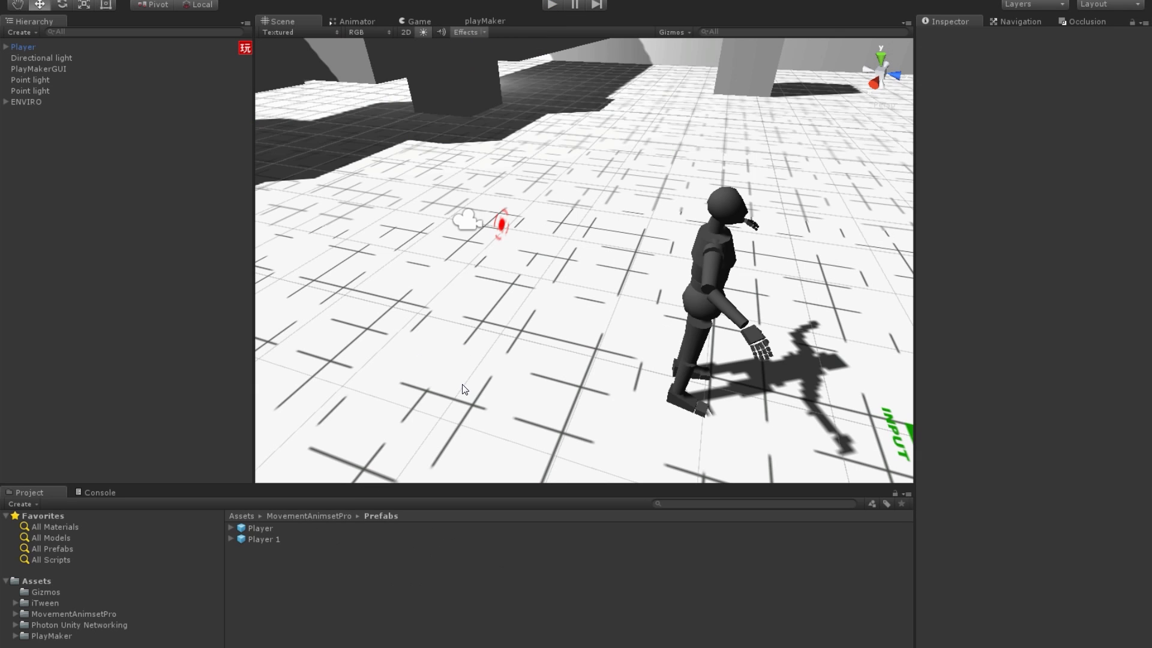
mouse_move(457, 177)
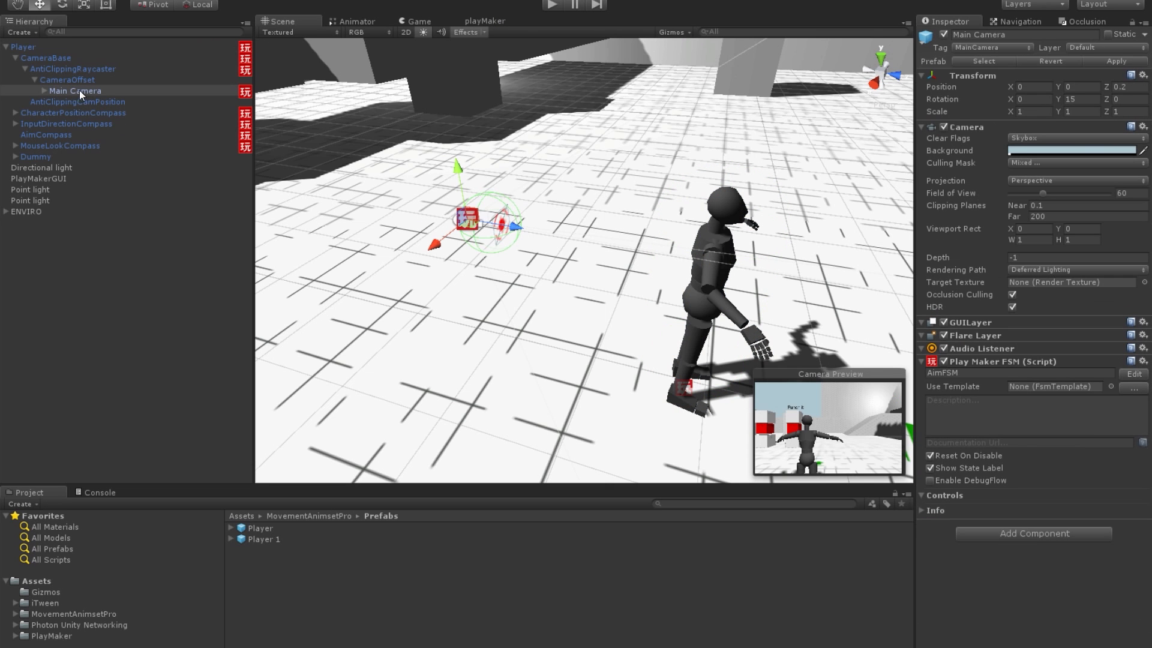
Select AntiClippingRaycaster in the Hierarchy to load its CameraAntiClipFSM graph in PlayMaker
click(484, 20)
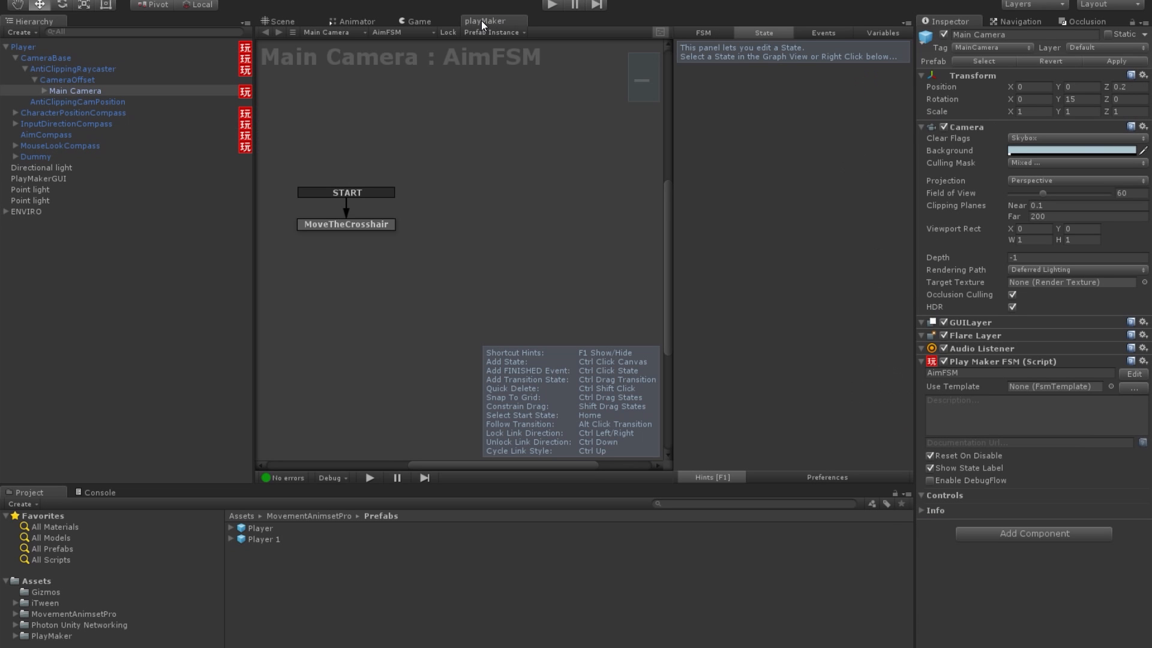
mouse_move(46, 67)
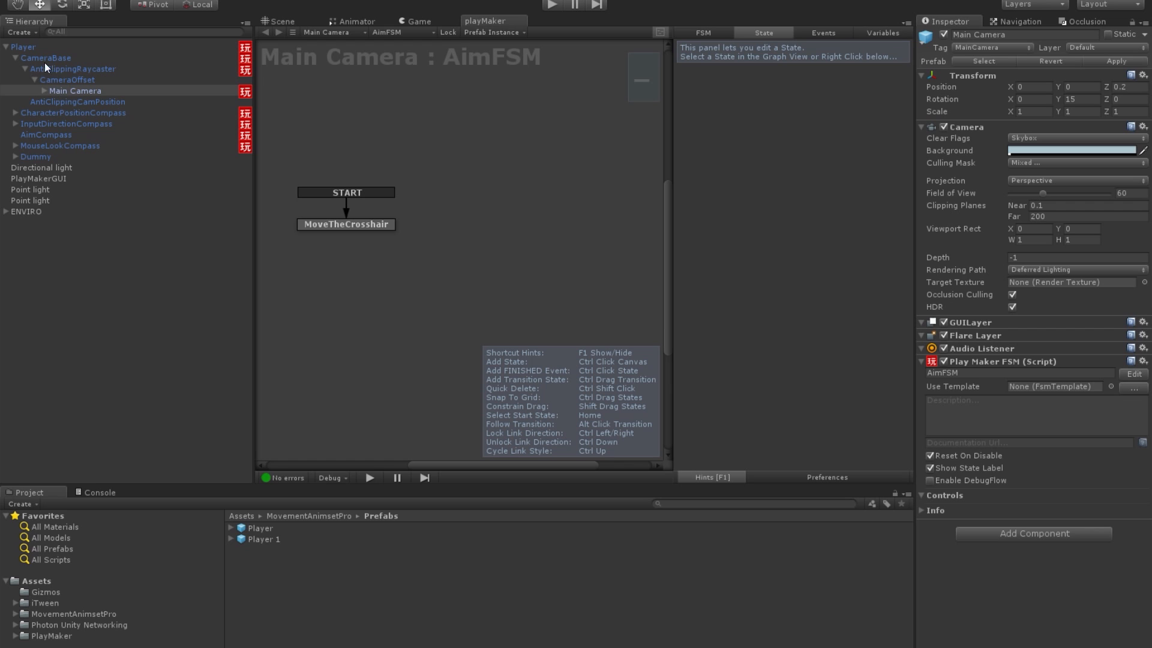
click(73, 68)
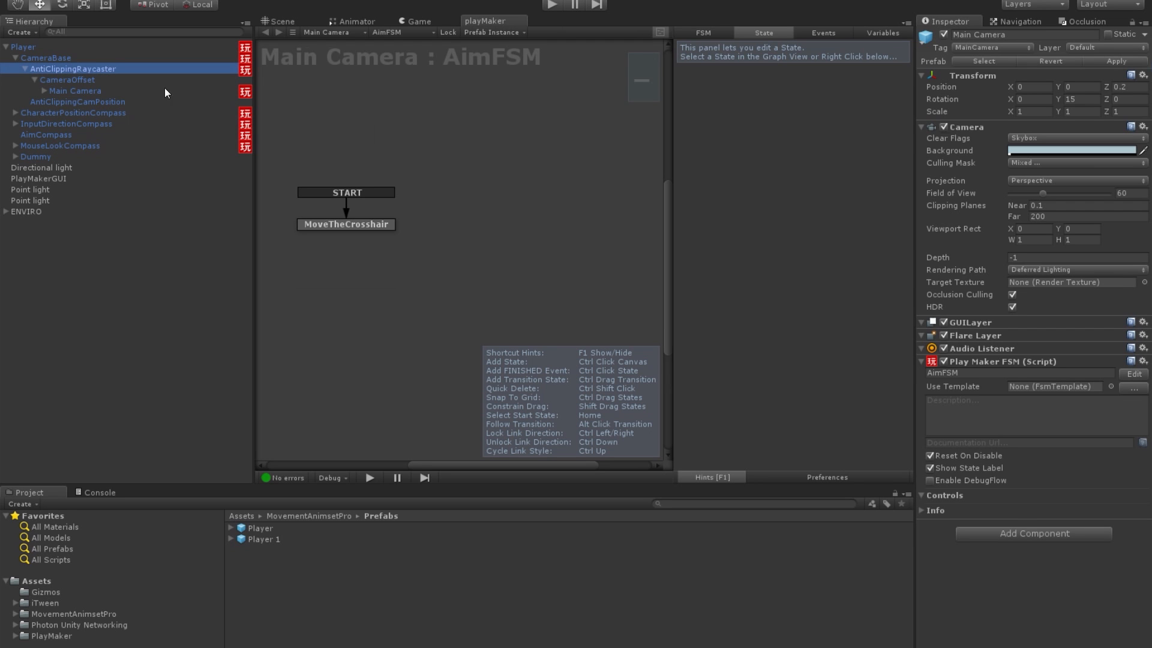
click(74, 69)
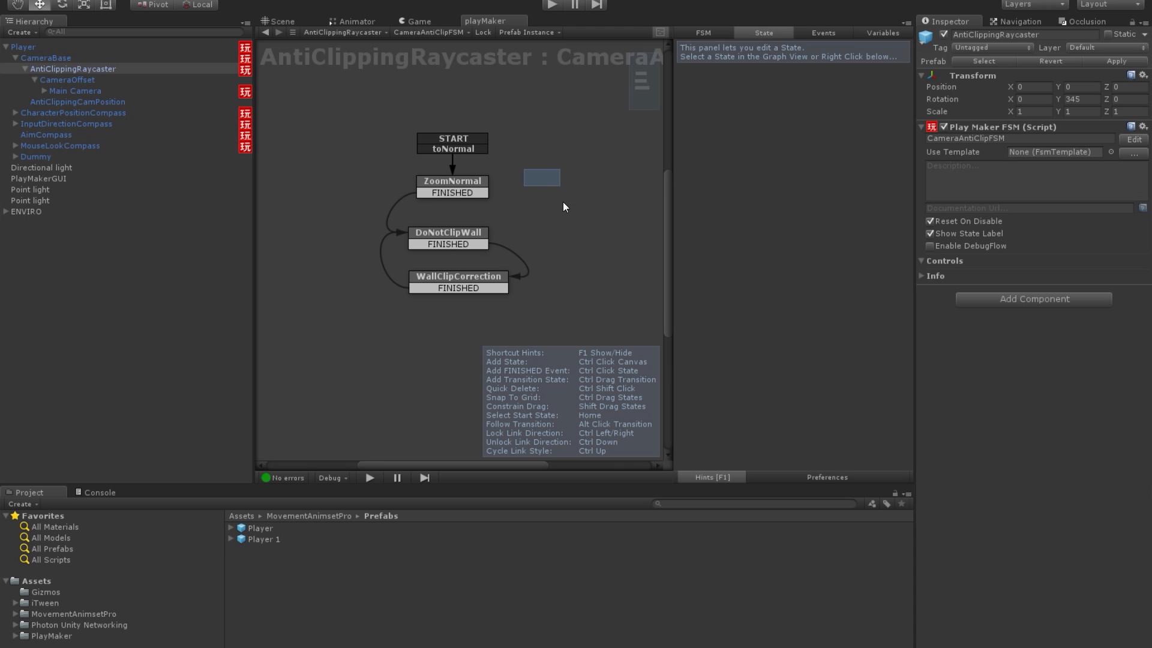
In ZoomNormal's iTween Move To on CameraOffset, change the Z target from -2.2 to -5.3
right_click(564, 207)
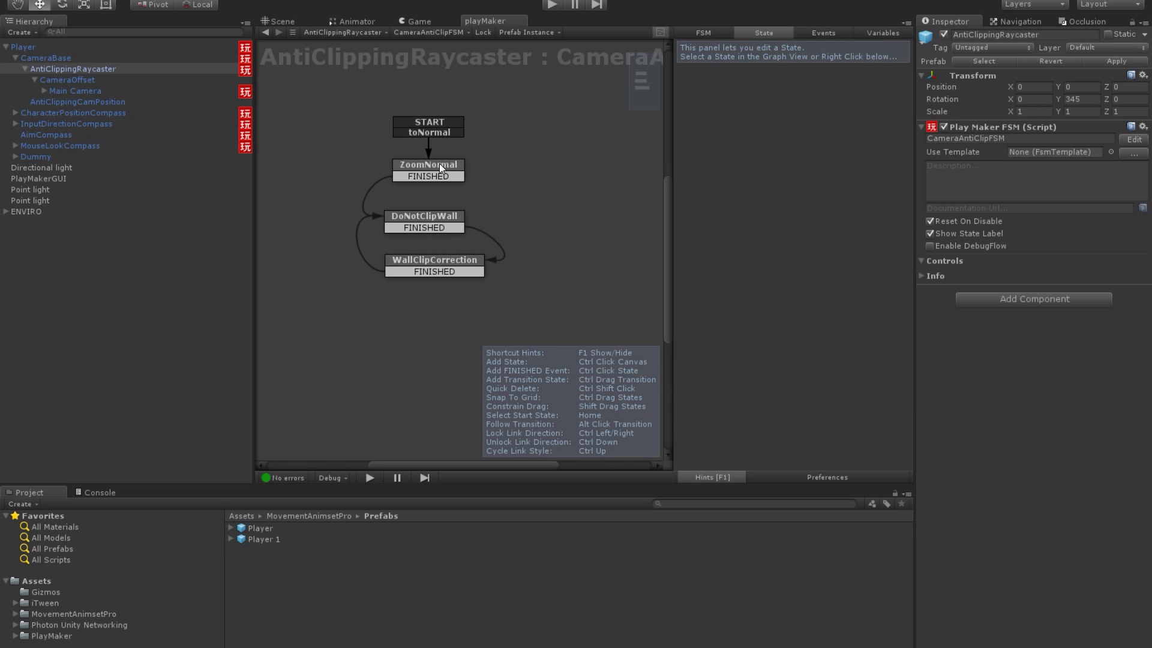
click(427, 164)
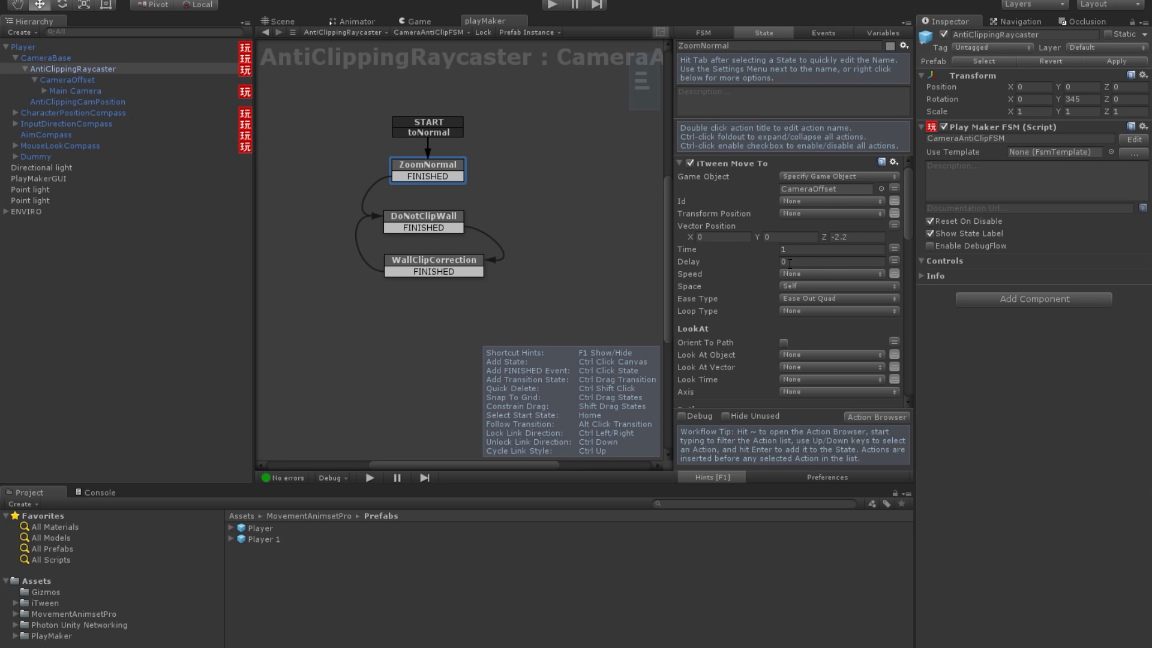
mouse_move(787, 169)
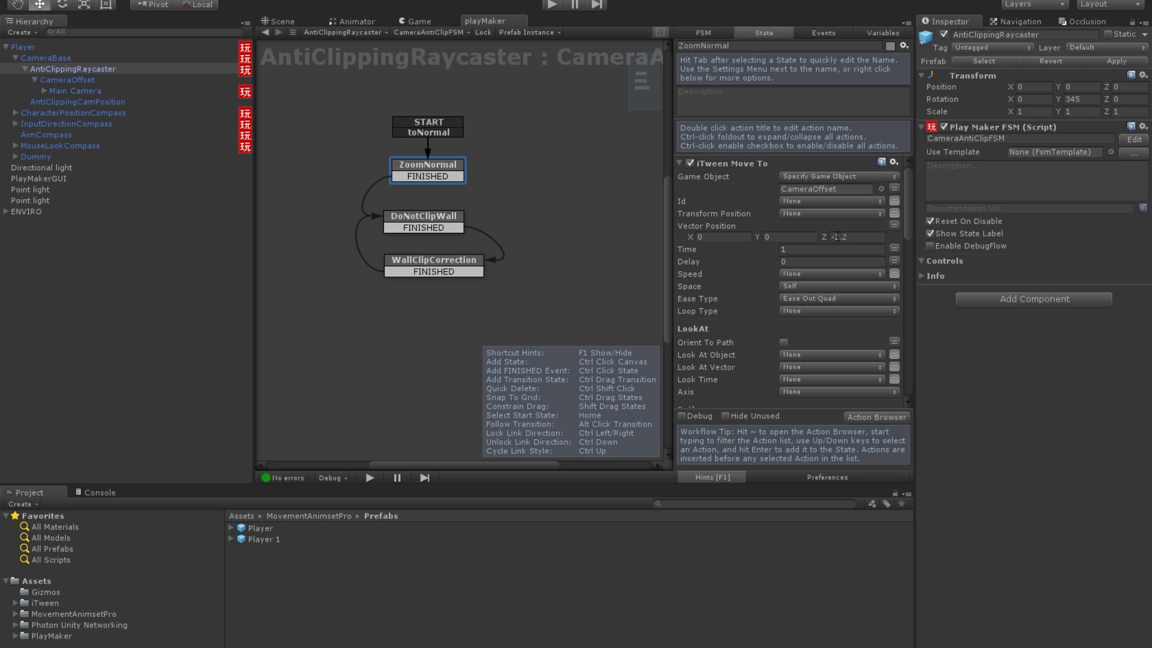
click(852, 237)
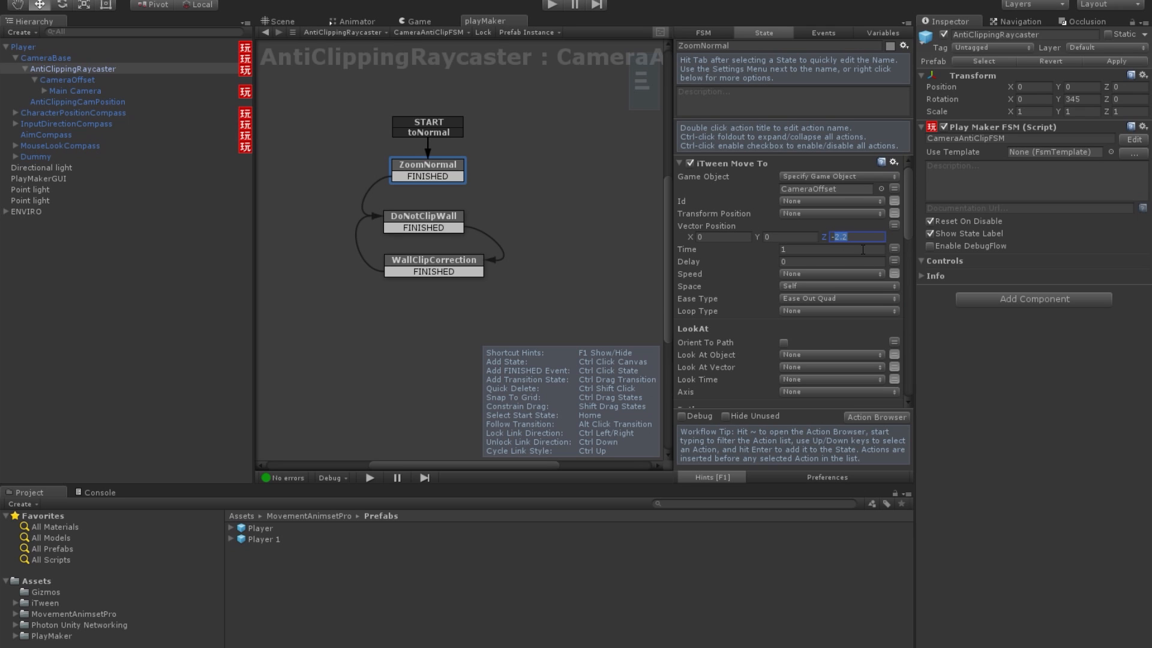
text(-5.)
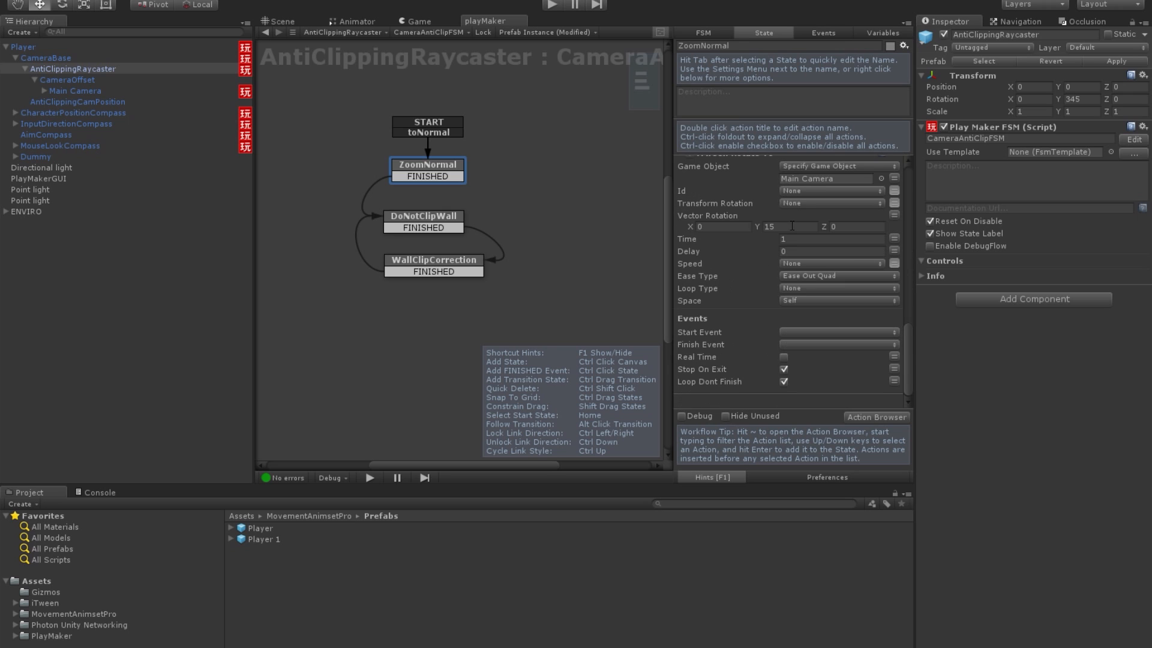
Review DoNotClipWall's actions and recheck ZoomNormal's new -5.3 distance
click(424, 216)
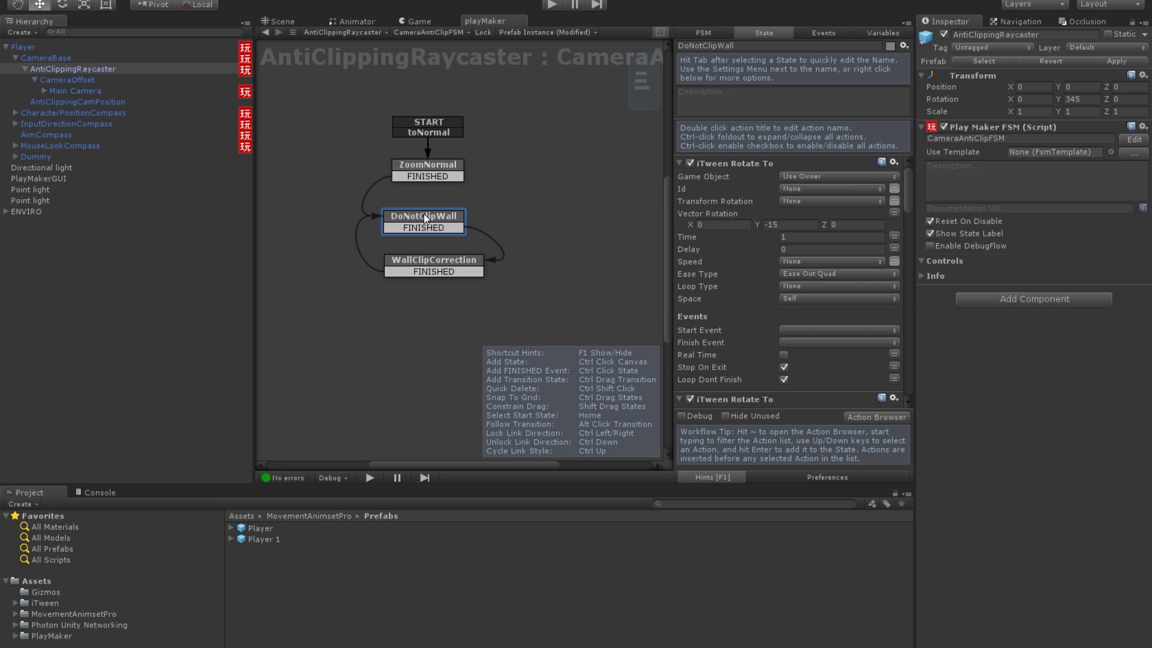
mouse_move(505, 226)
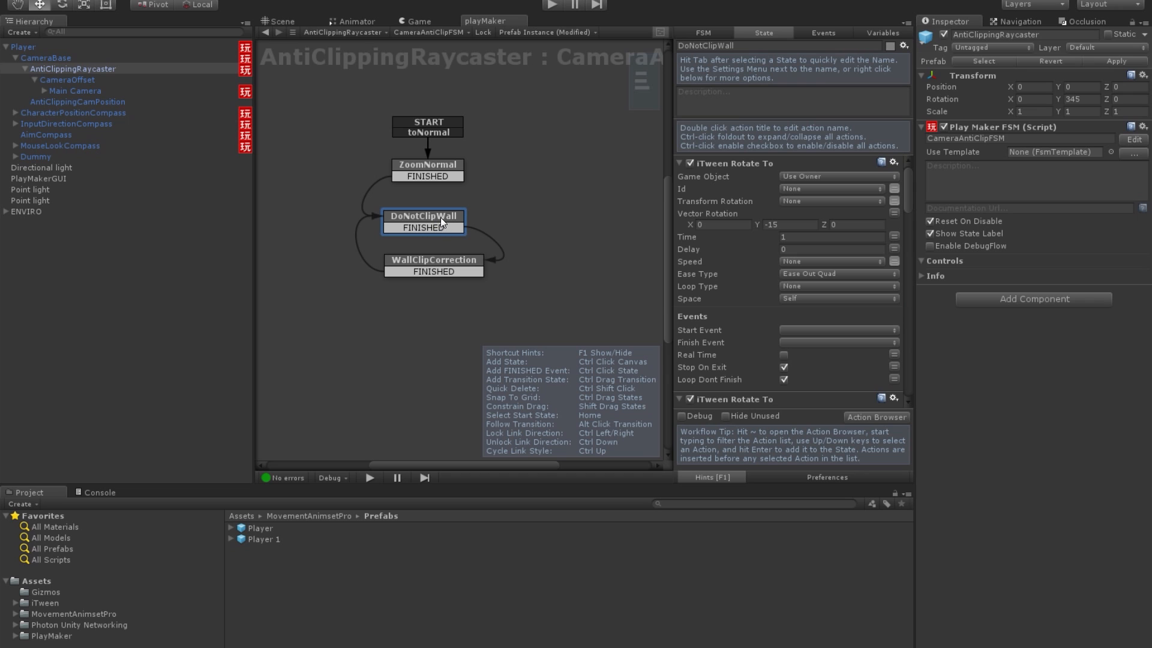
mouse_move(437, 223)
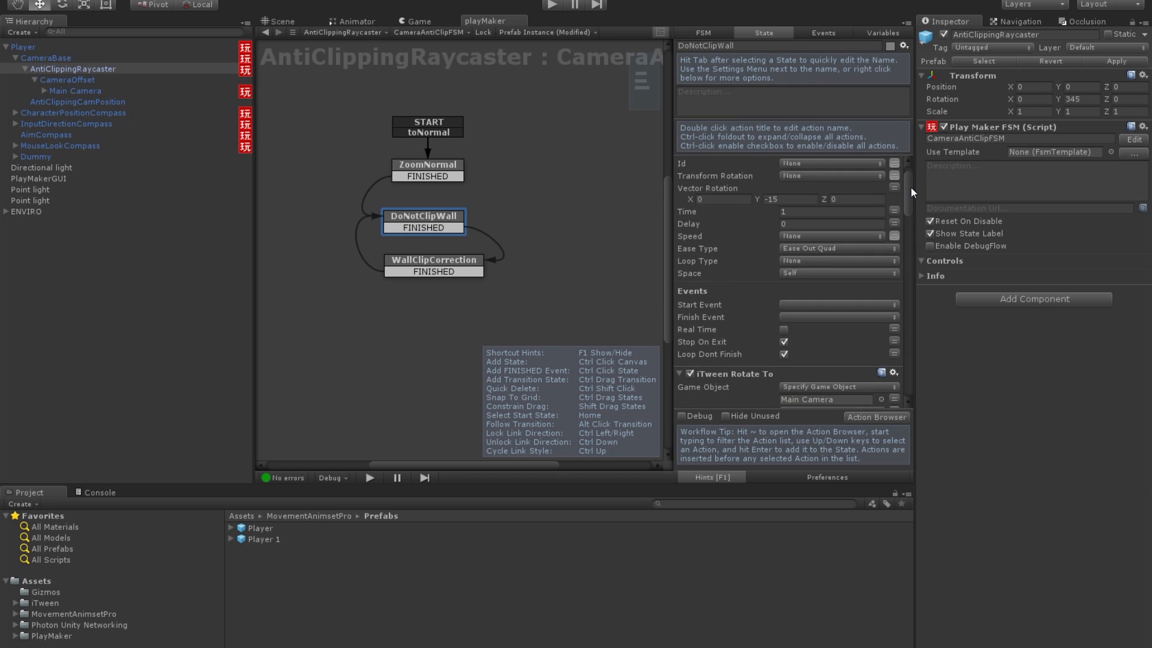
scroll(down, 3)
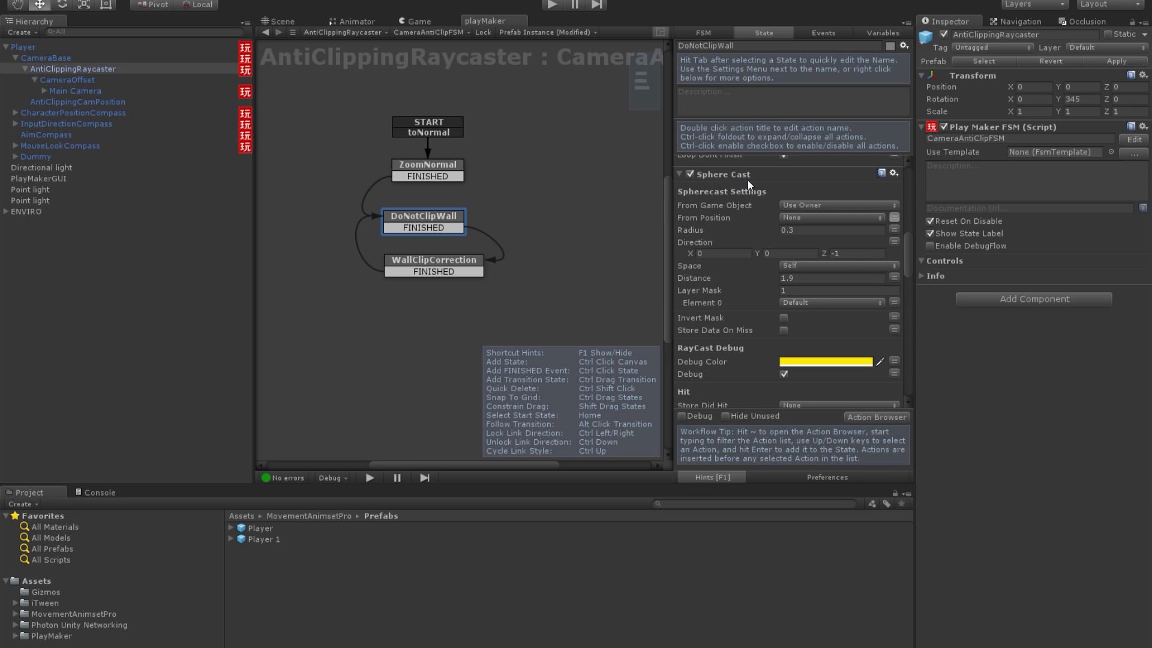
mouse_move(747, 186)
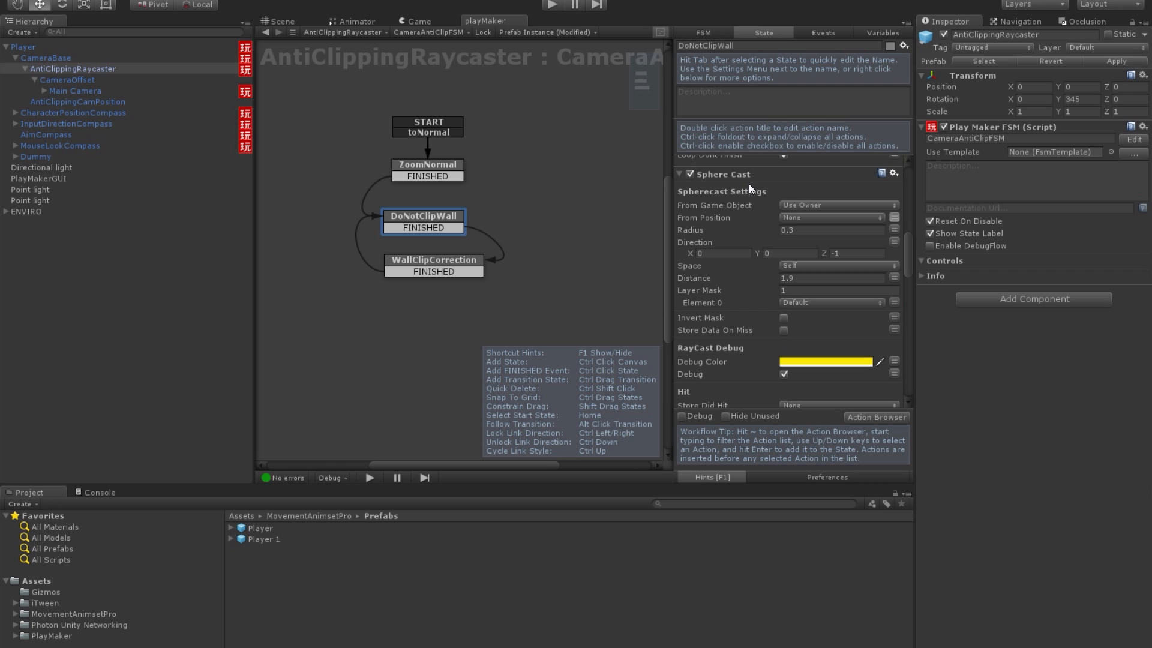
mouse_move(772, 238)
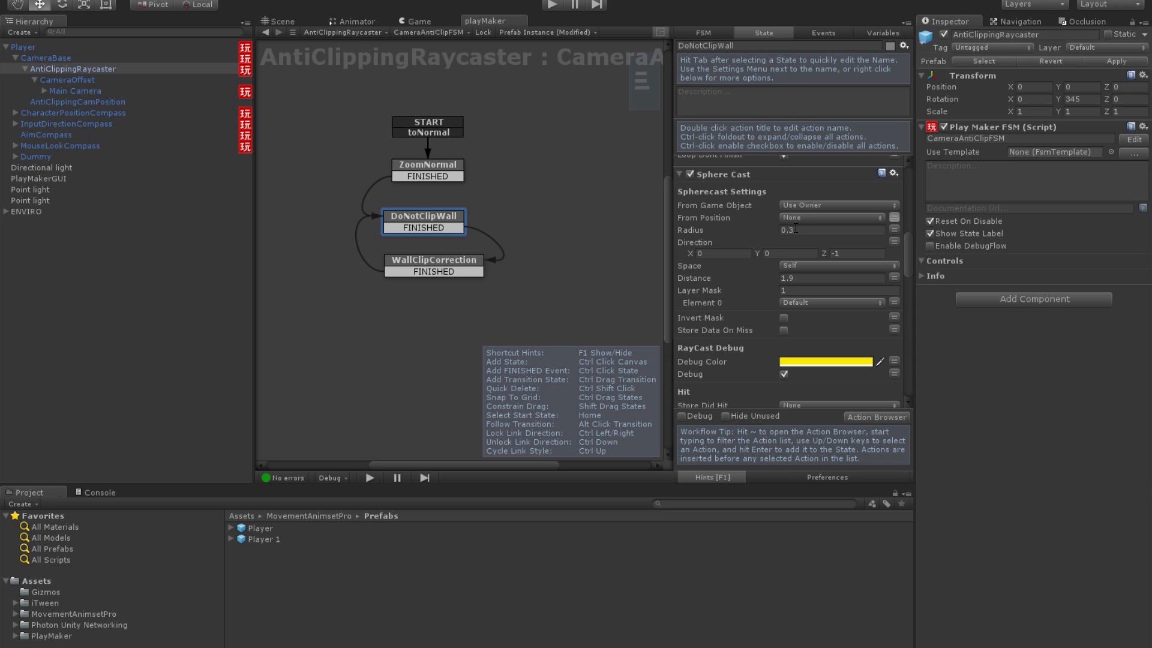
click(427, 164)
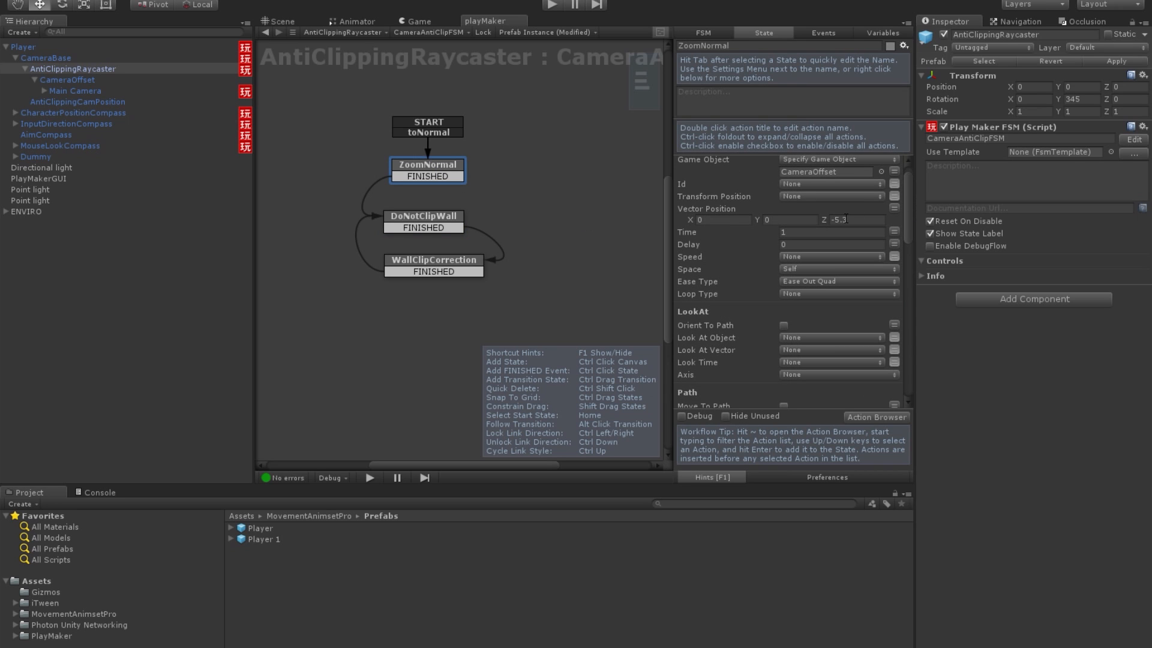
click(424, 216)
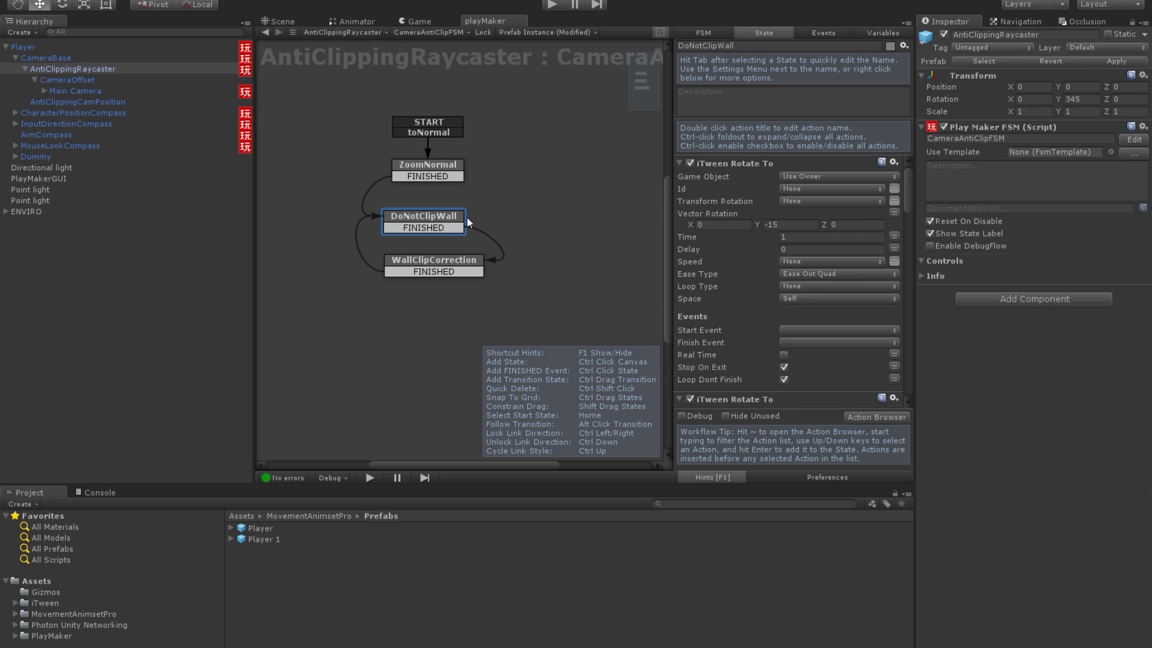
mouse_move(898, 194)
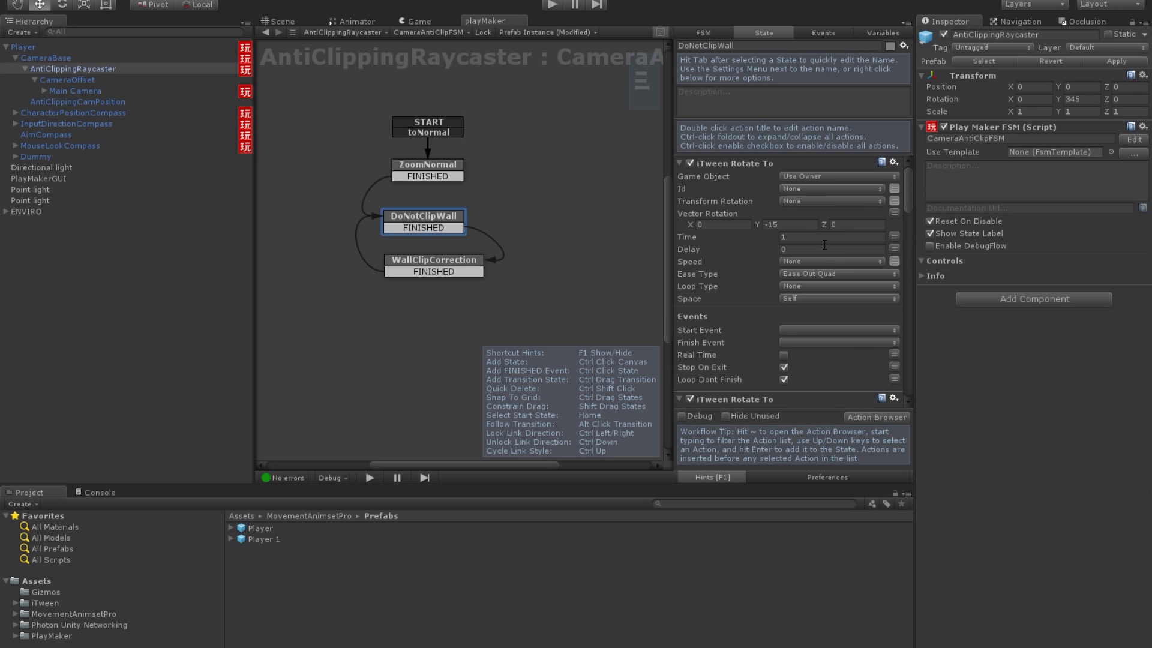
Change DoNotClipWall's Float Lerp To Float from -2.2 to -5.3
scroll(down, 3)
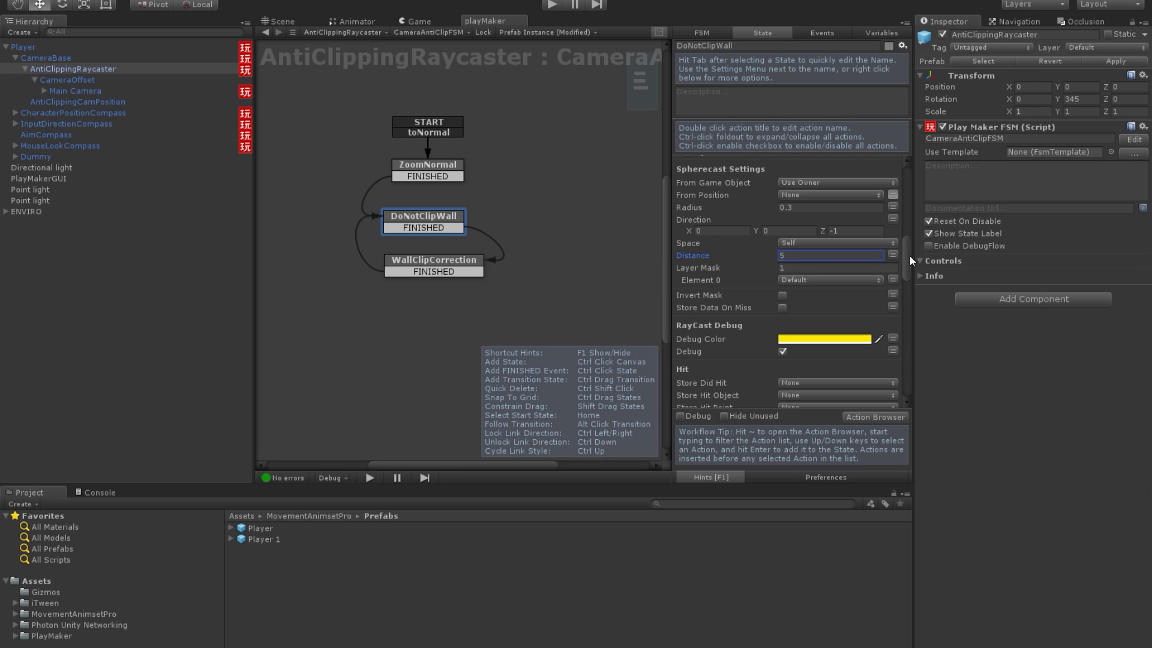
scroll(down, 3)
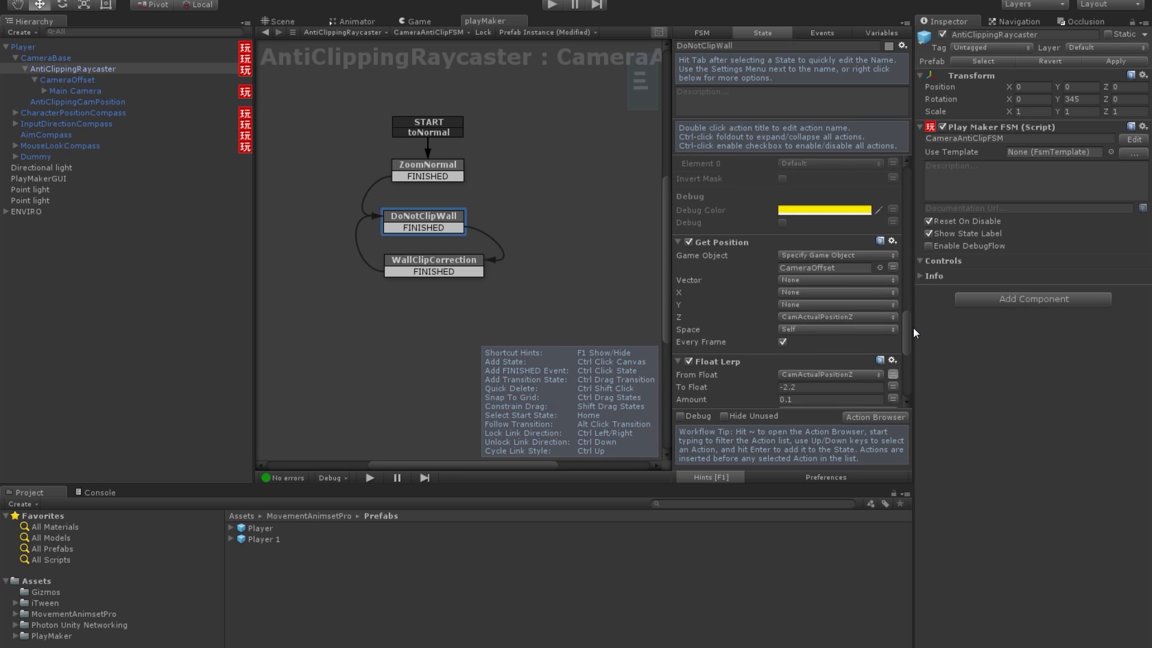
scroll(down, 3)
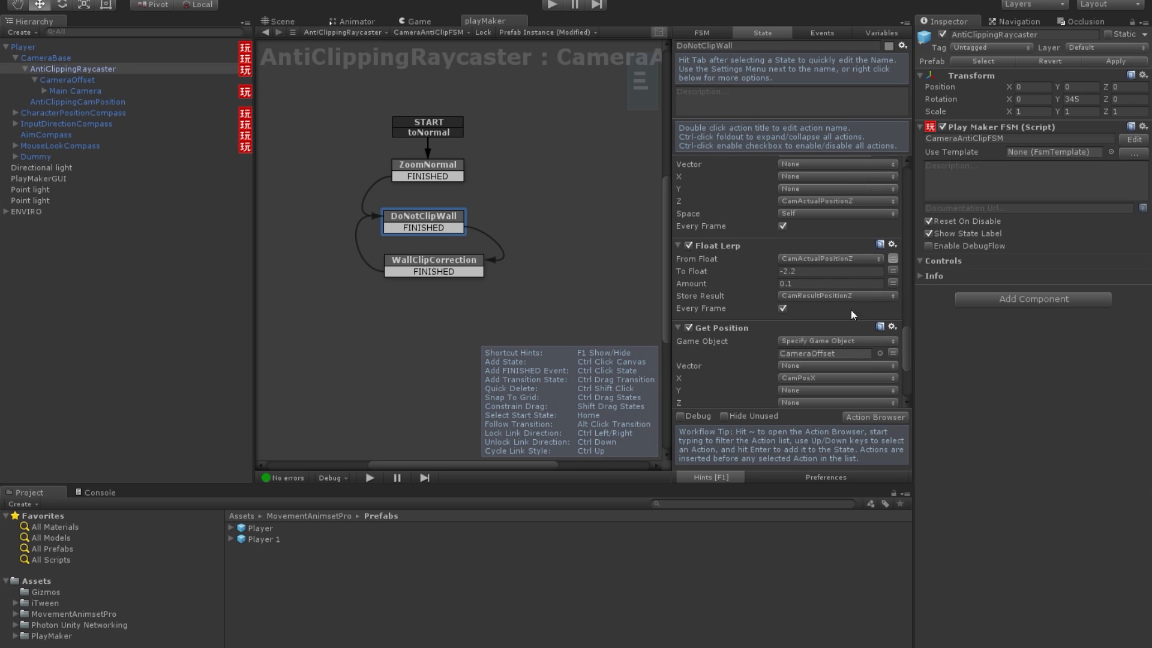
mouse_move(777, 273)
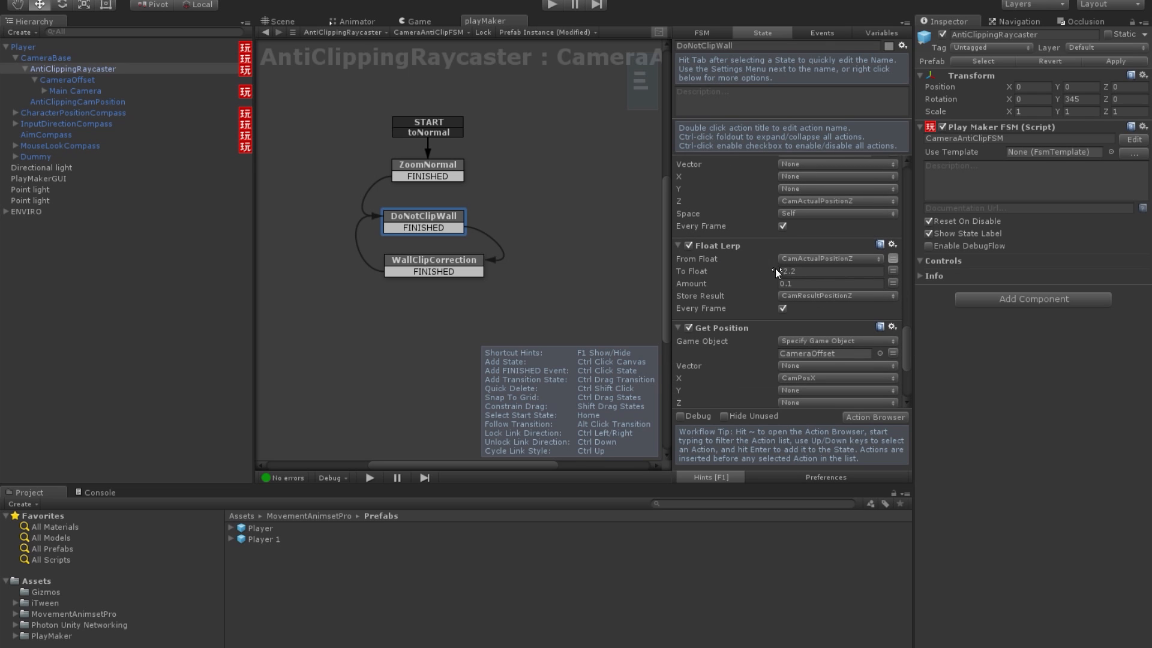
click(830, 271)
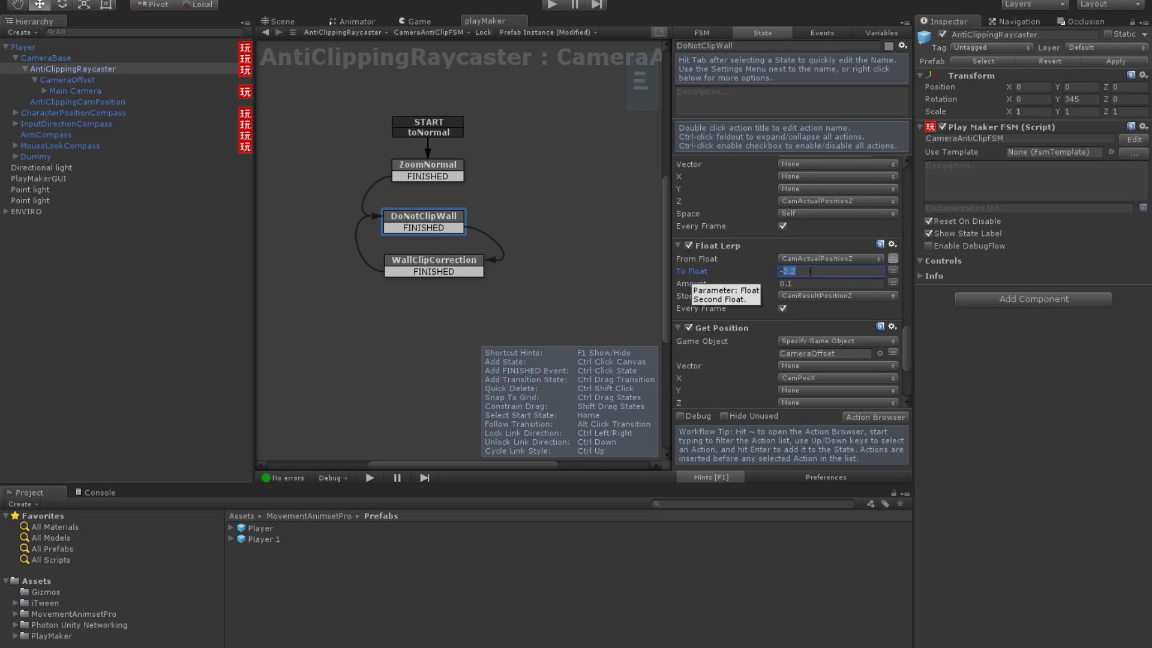
text(-5)
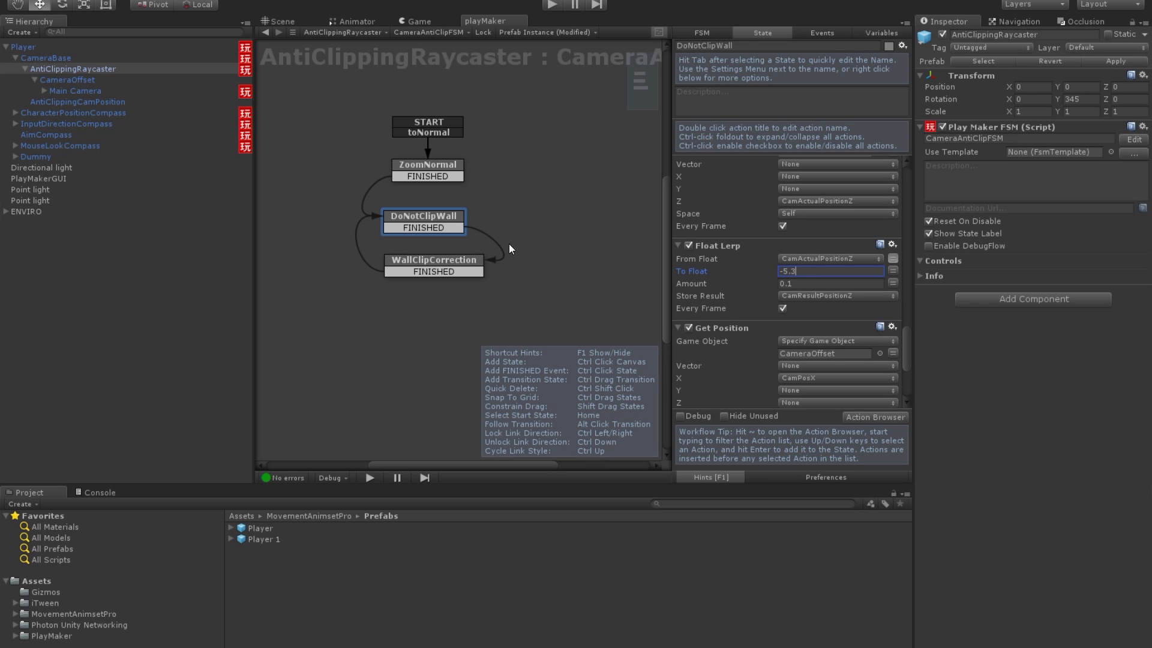
click(433, 266)
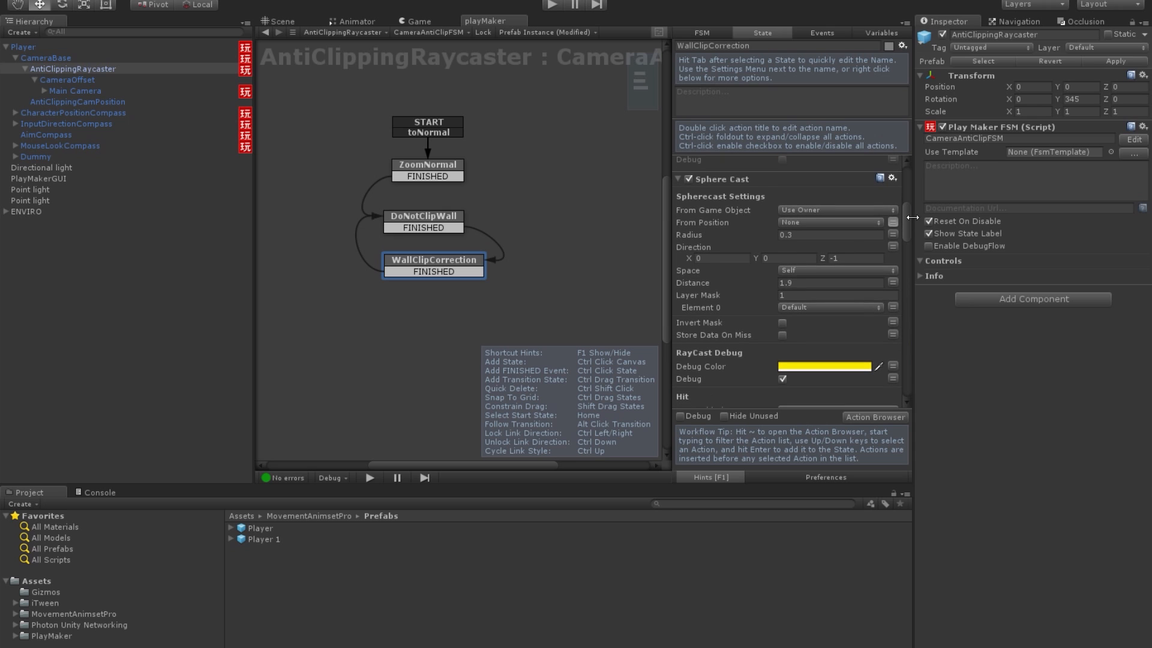
Set WallClipCorrection's Sphere Cast Distance to 5 and Float Clamp Min Value to -5.3
click(830, 283)
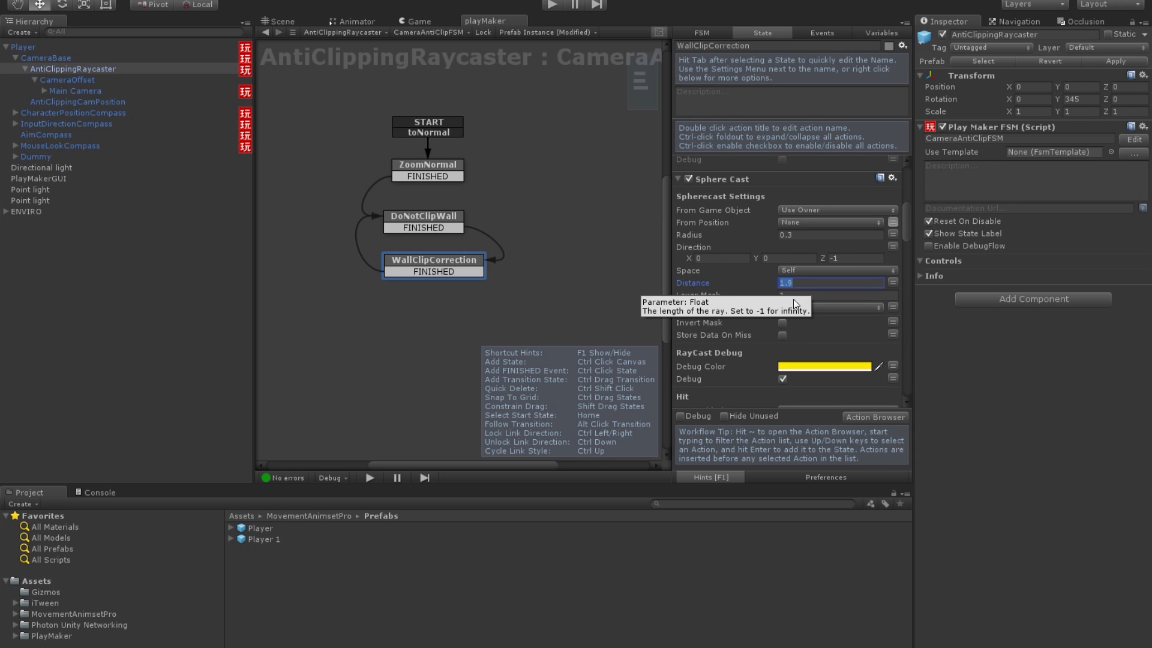
text(5)
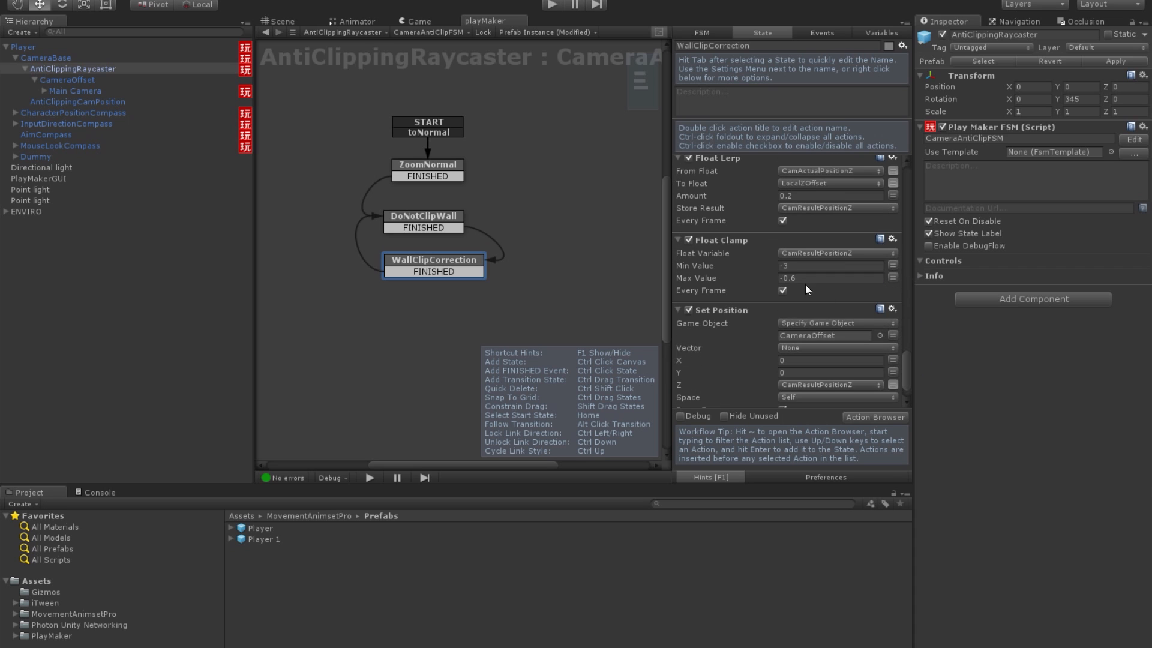
click(831, 265)
text(-5.3)
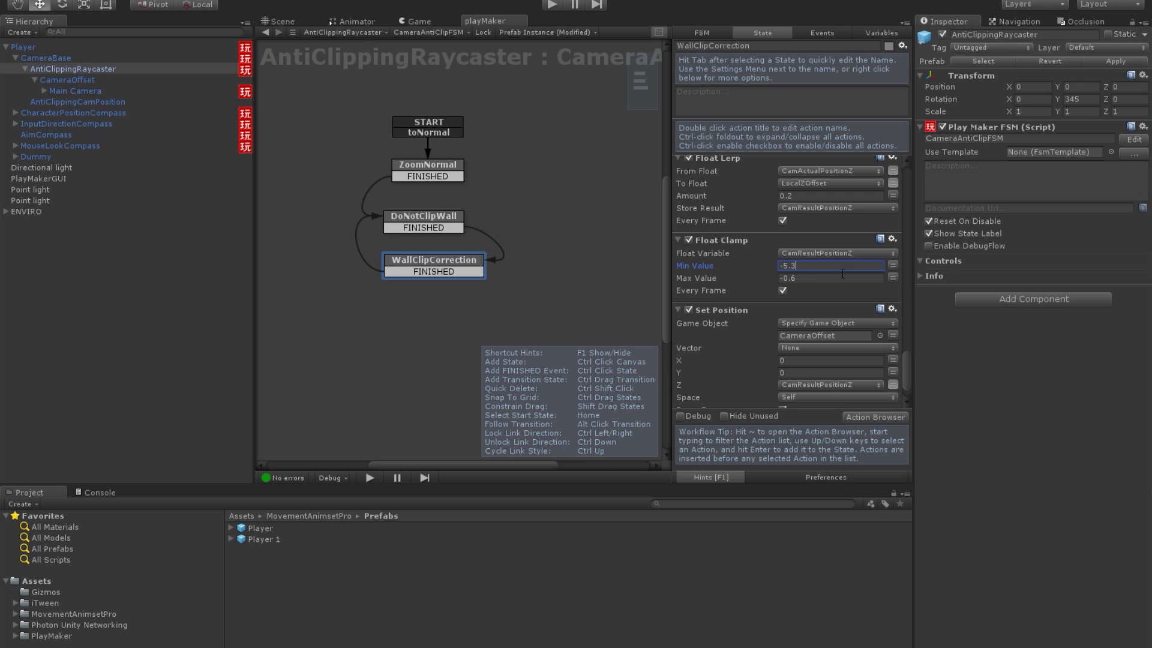
click(453, 223)
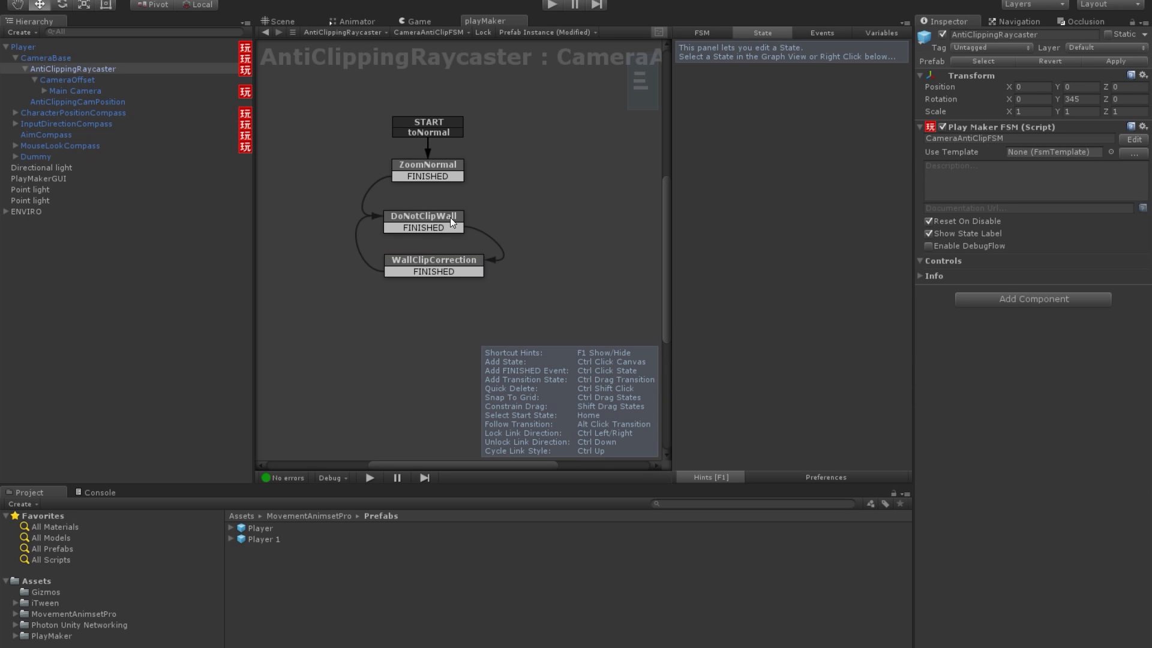
click(427, 164)
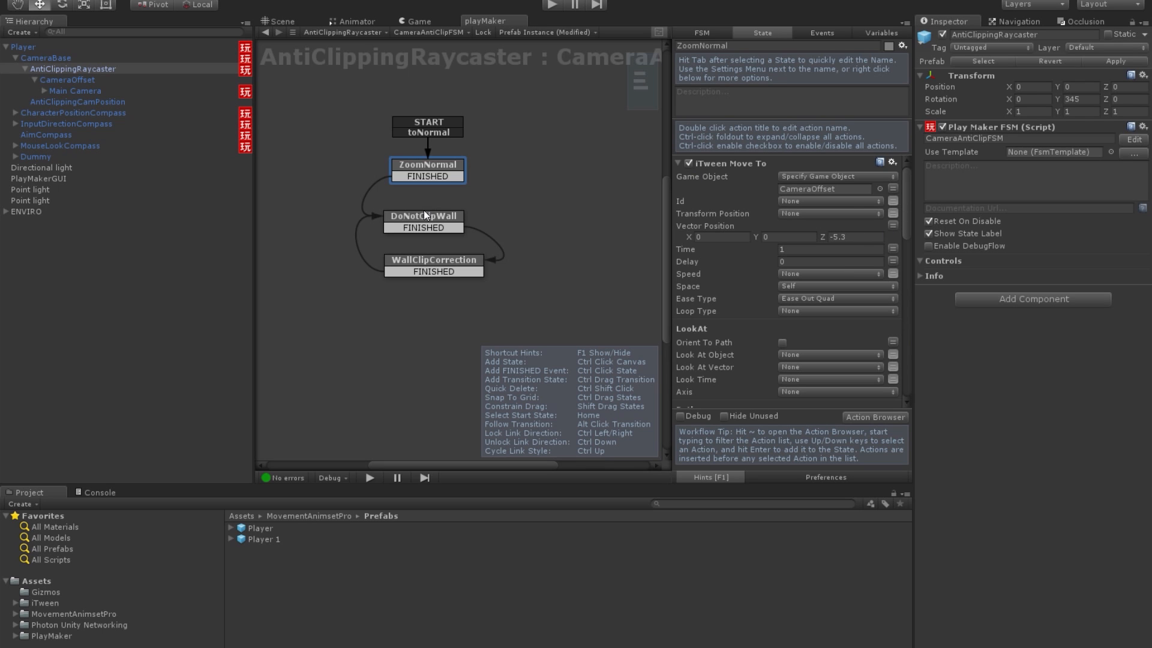
click(423, 216)
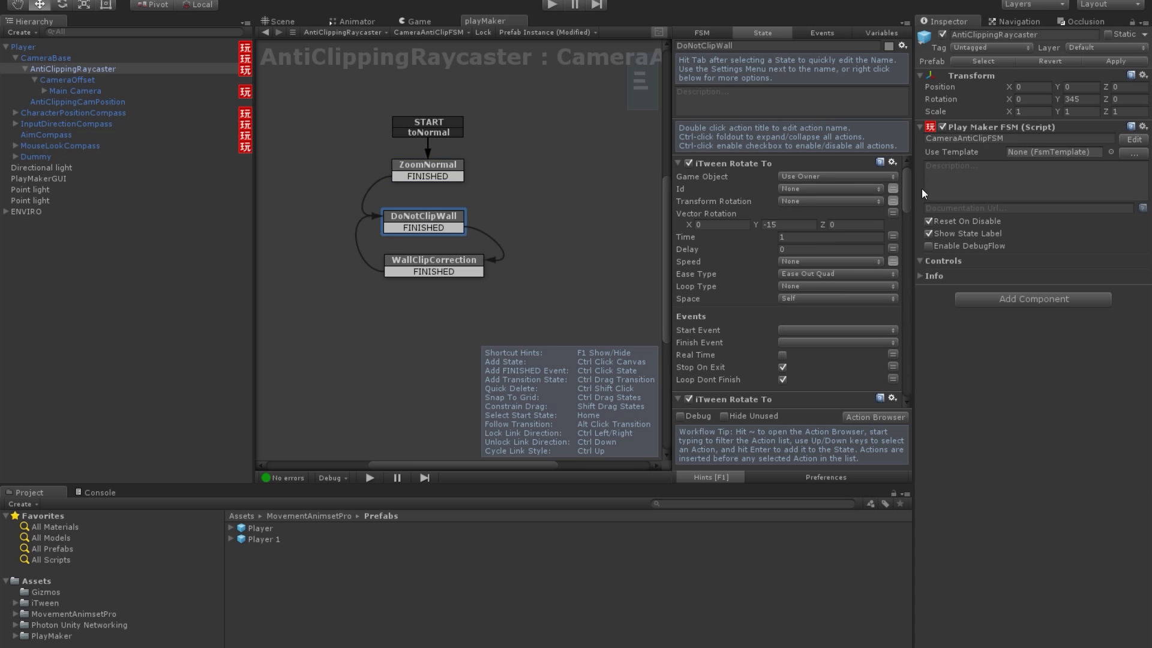
scroll(down, 3)
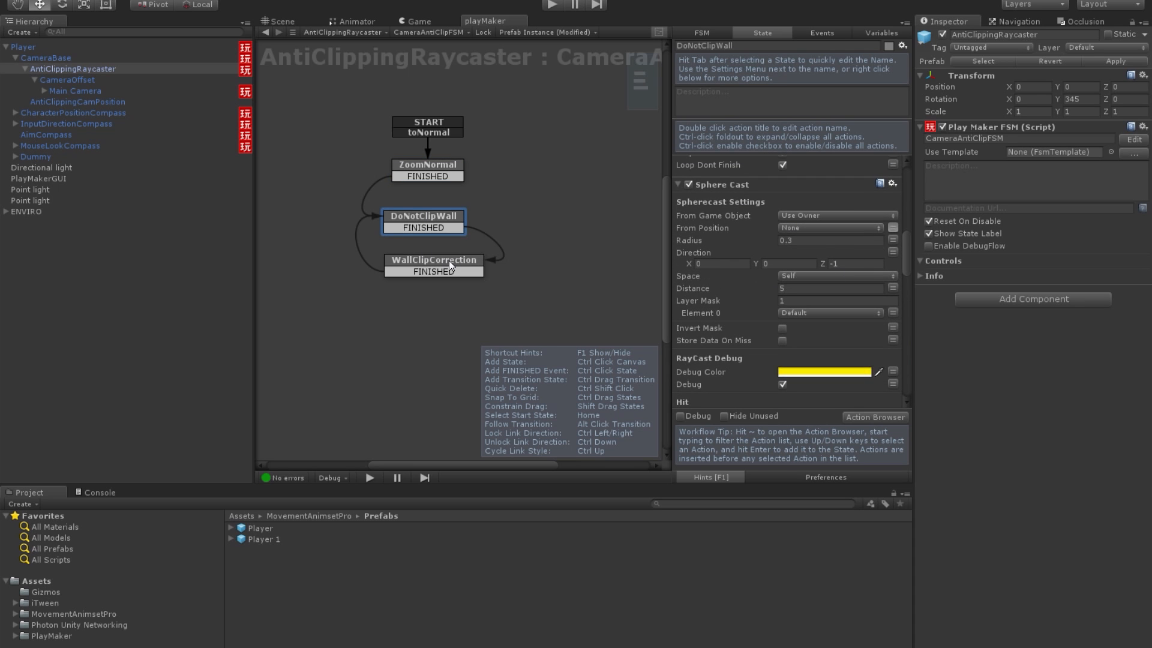
scroll(down, 3)
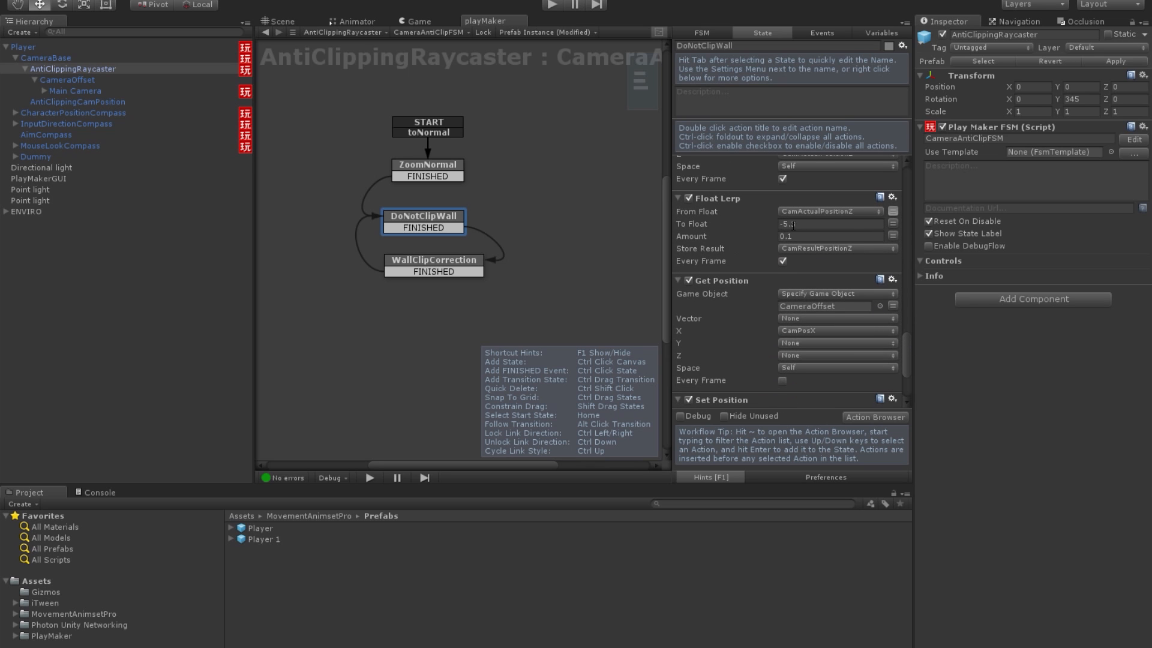
click(433, 265)
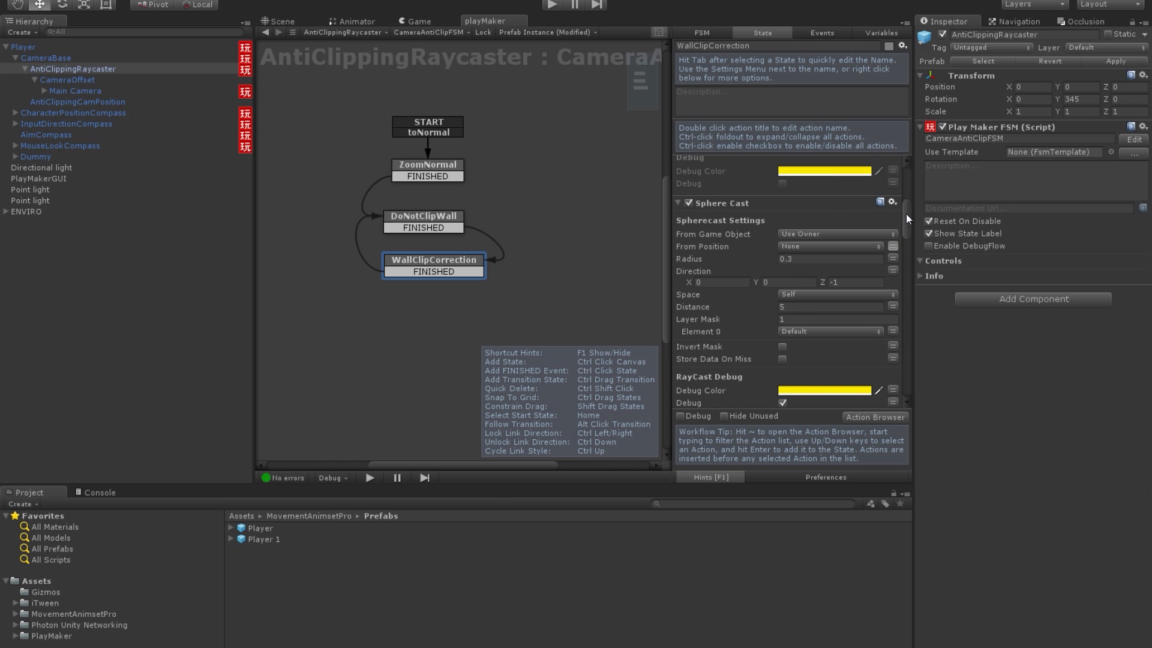
scroll(down, 3)
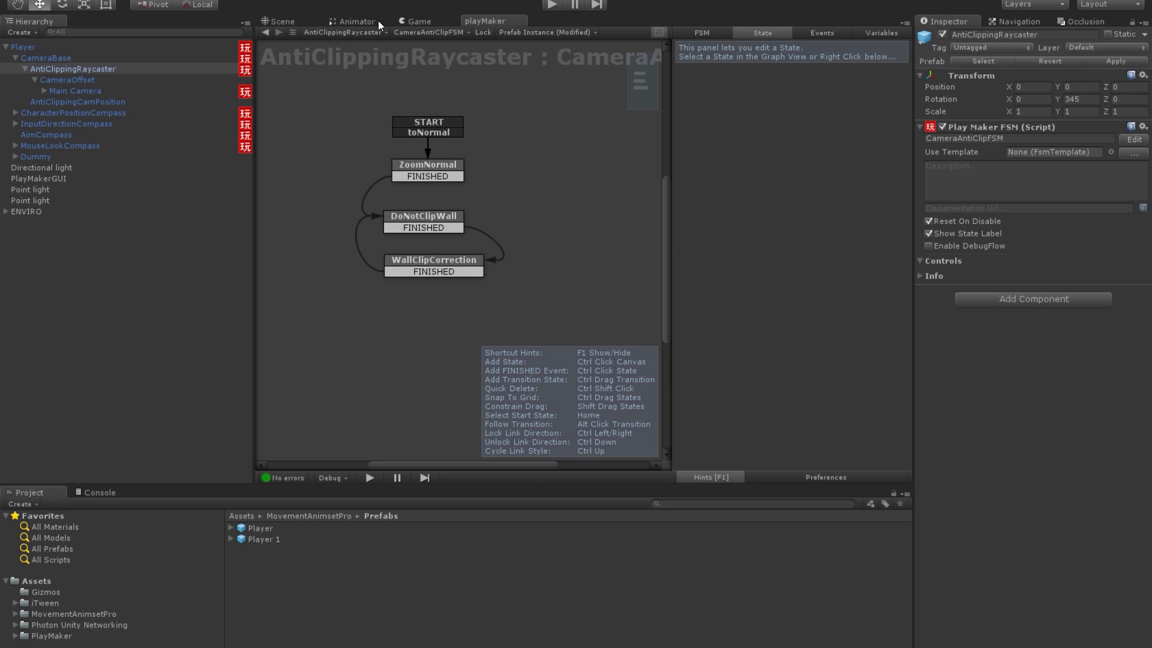
Enter Play mode in the Game view to confirm the camera sits farther behind the character
click(416, 22)
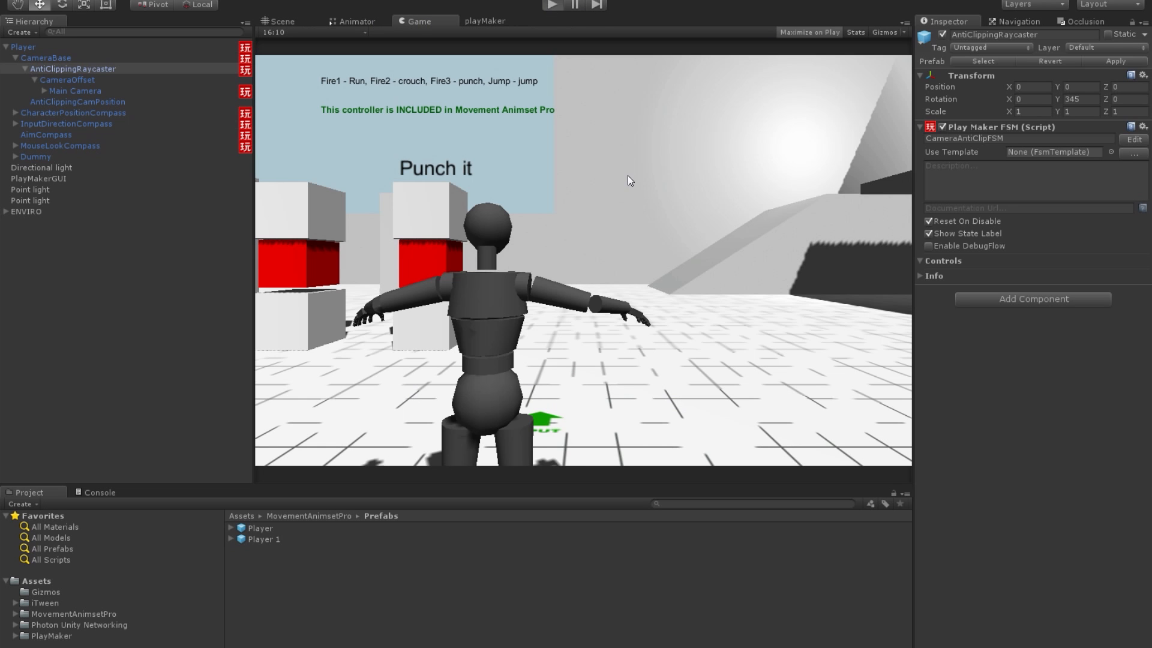
click(808, 32)
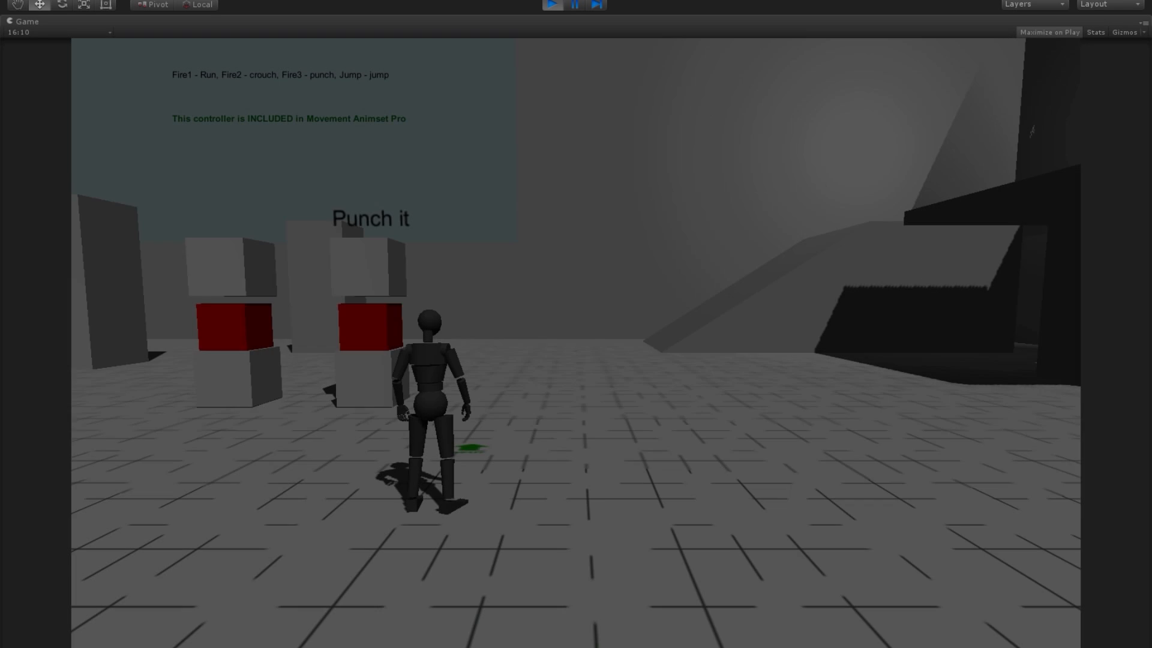